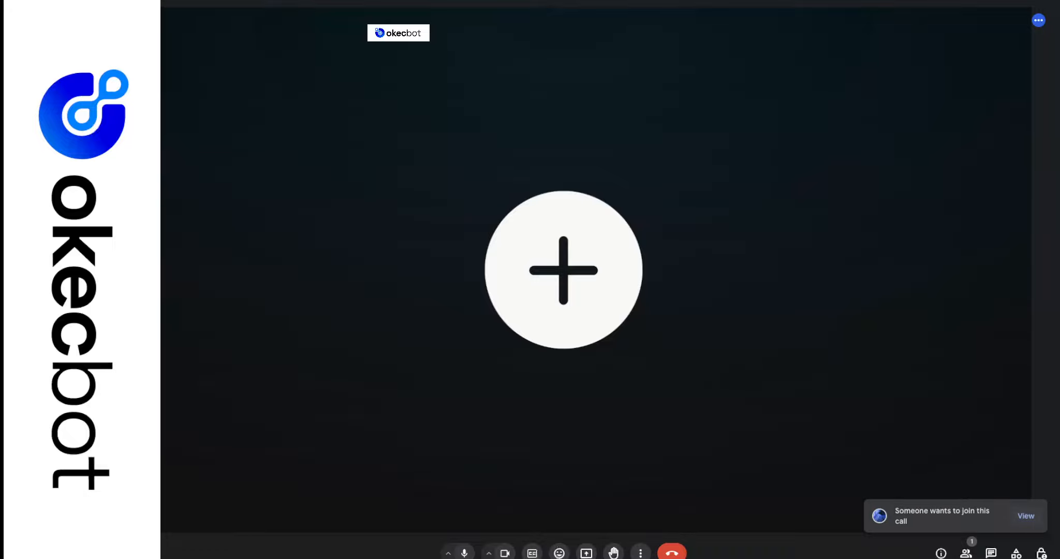
Step: View the join notification to see the waiting participant in the People panel
click(966, 553)
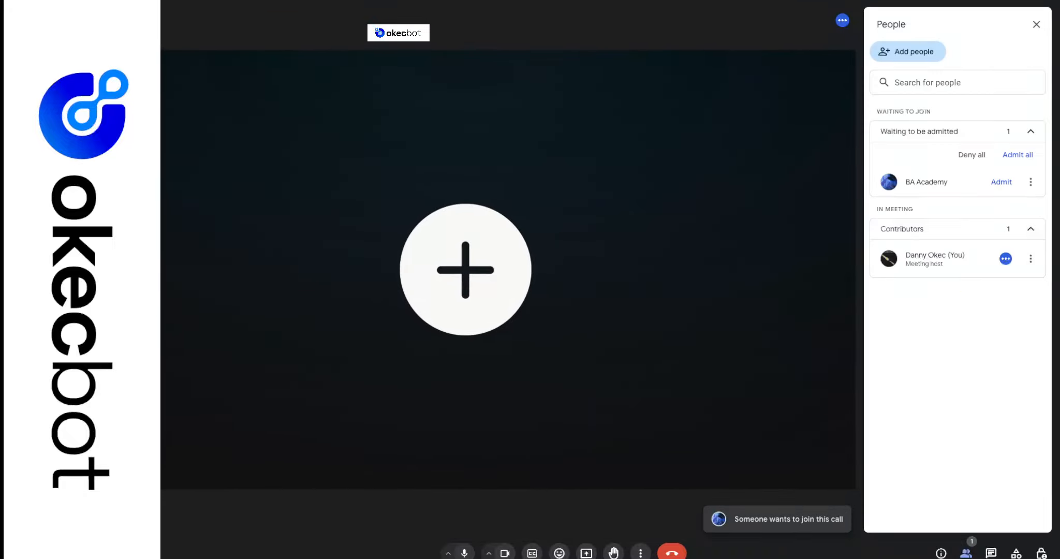
click(1002, 181)
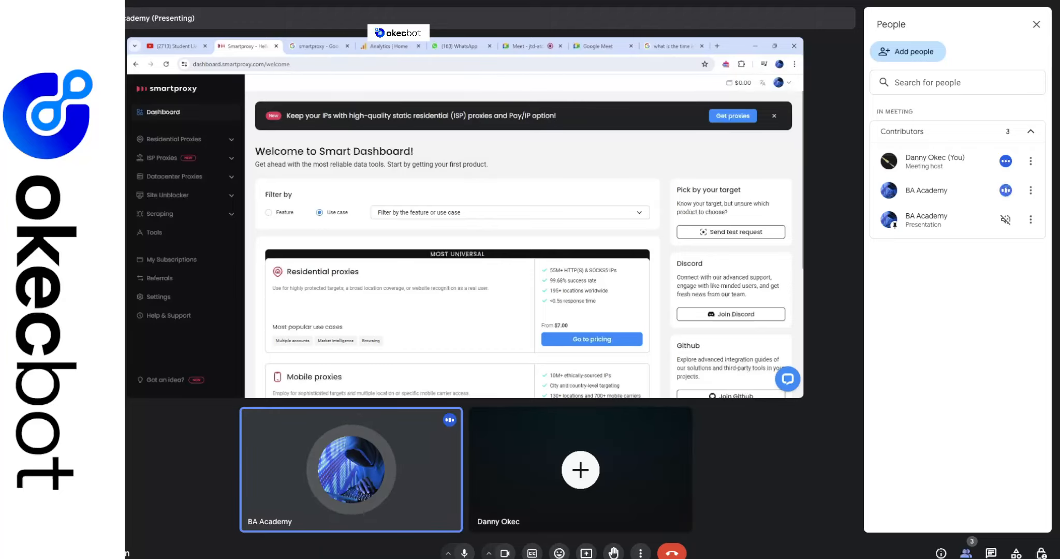
click(579, 469)
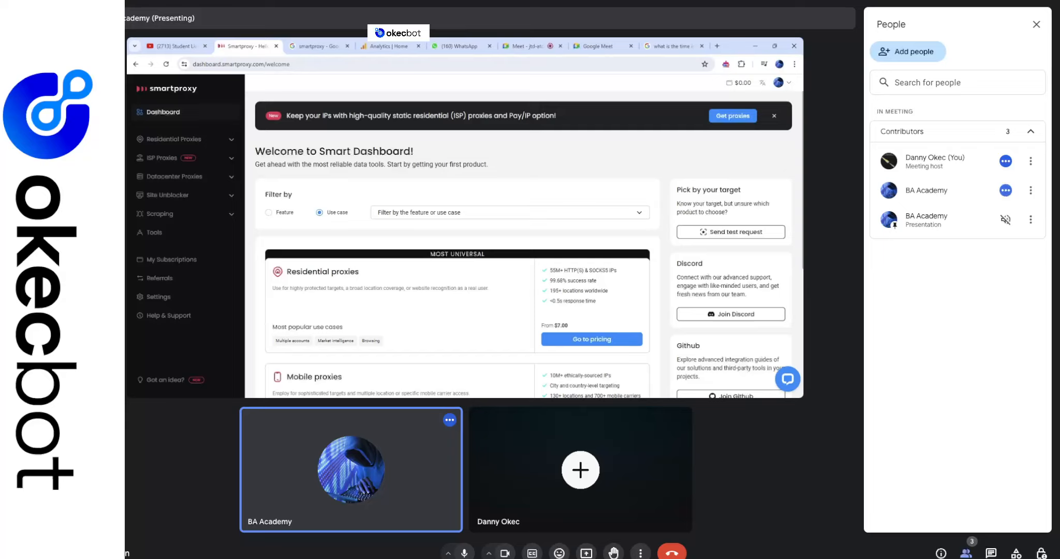
click(579, 469)
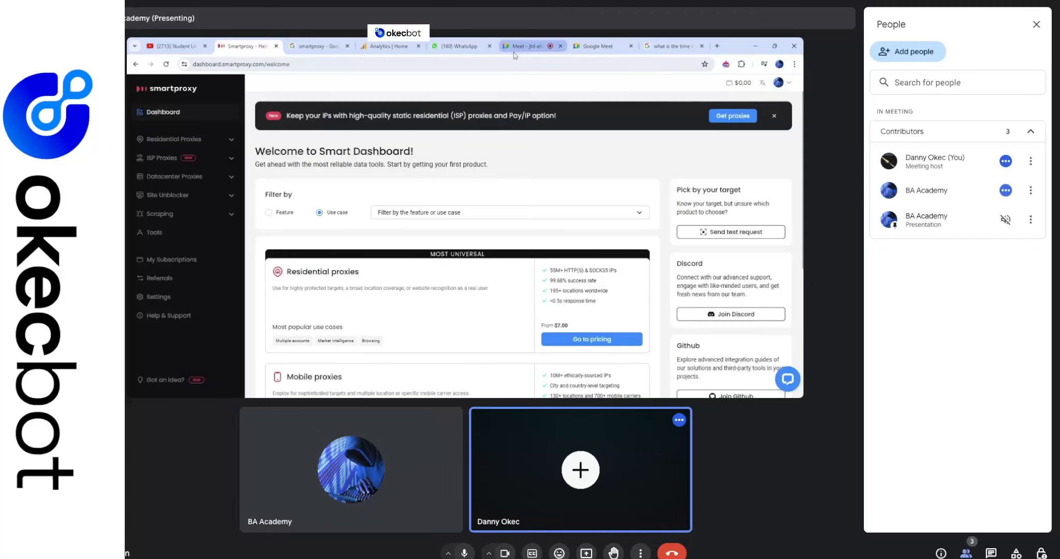
click(532, 46)
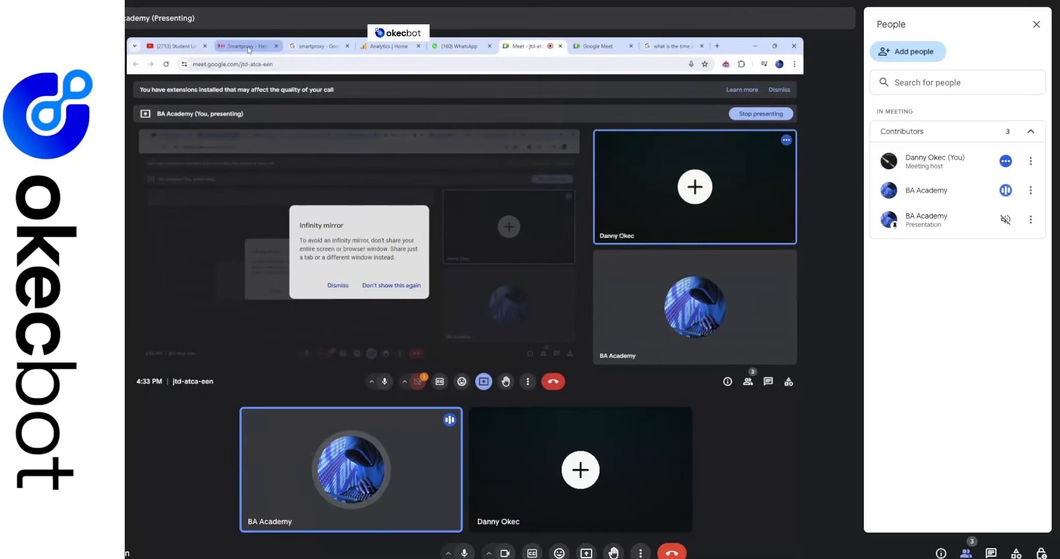
click(247, 46)
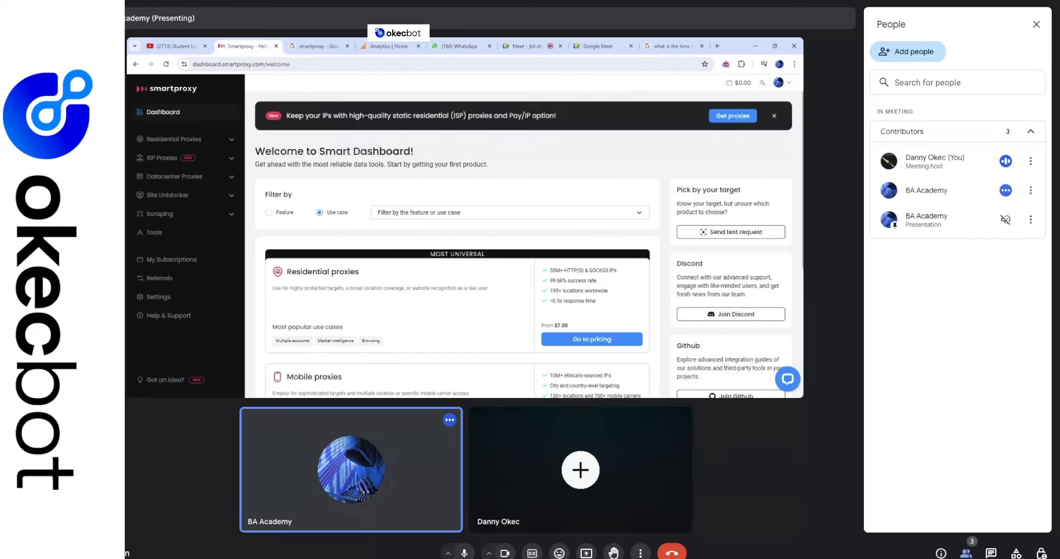
Step: Open the ISP Proxies pricing page and select Pay per GB, showing 7 GB at $90.00
click(579, 470)
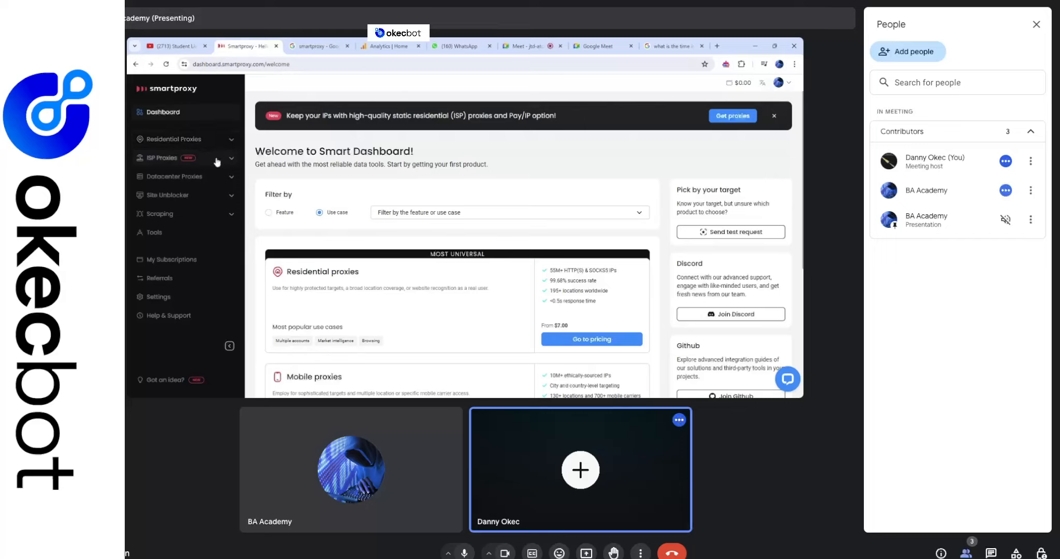
click(162, 158)
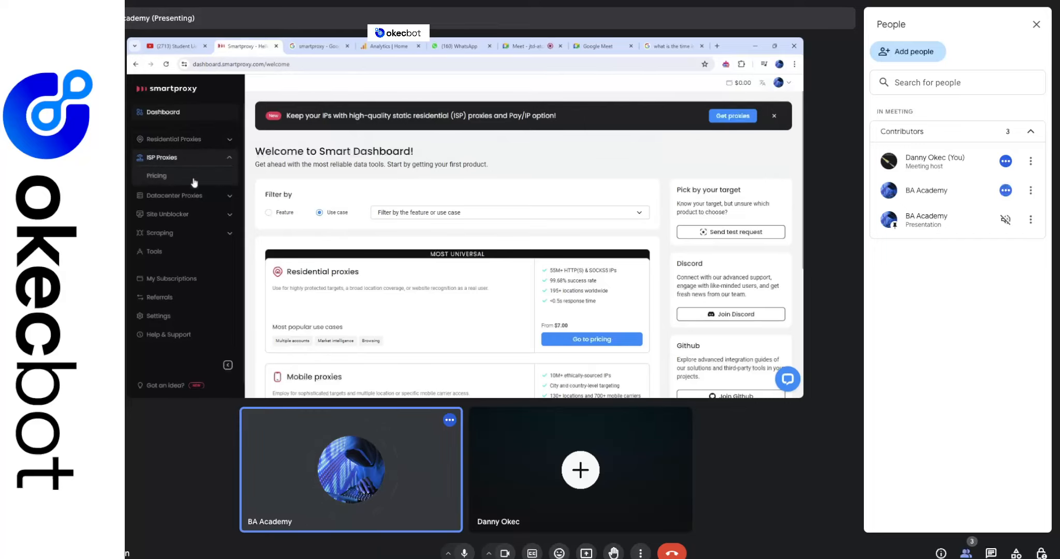
click(579, 470)
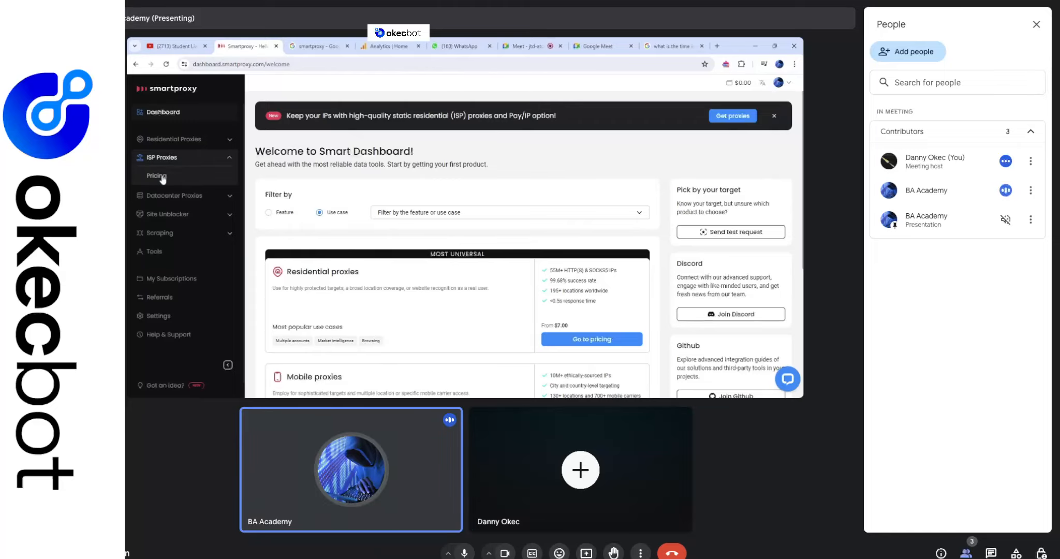
click(156, 176)
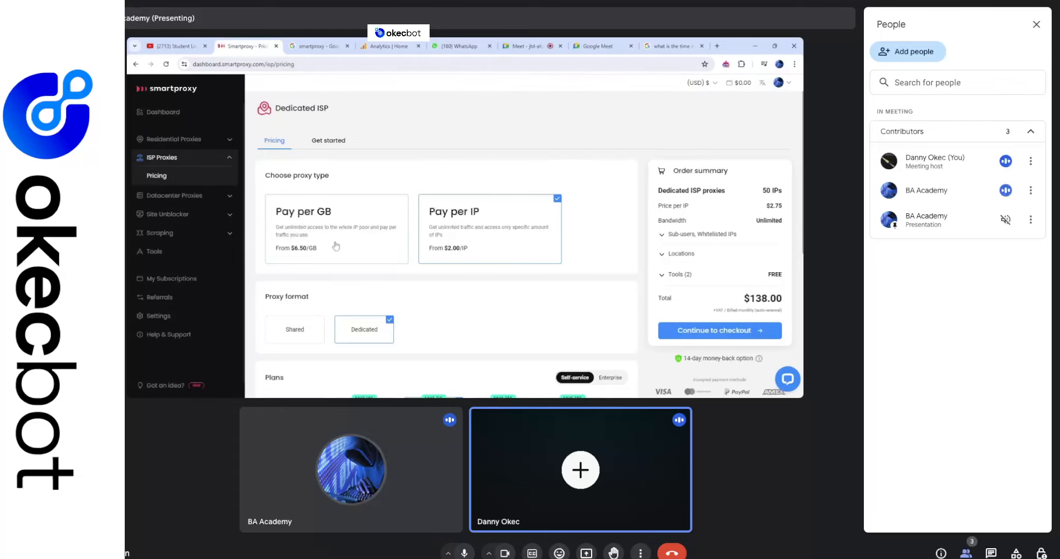
click(336, 228)
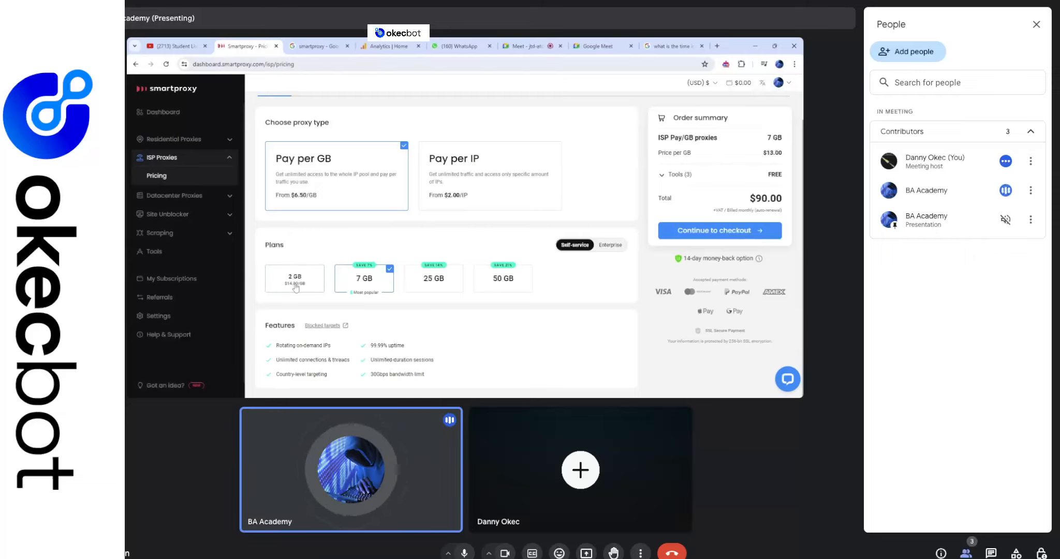
Step: Pick the 2 GB plan, priced at $14.00 per GB for $28.00 total
click(294, 278)
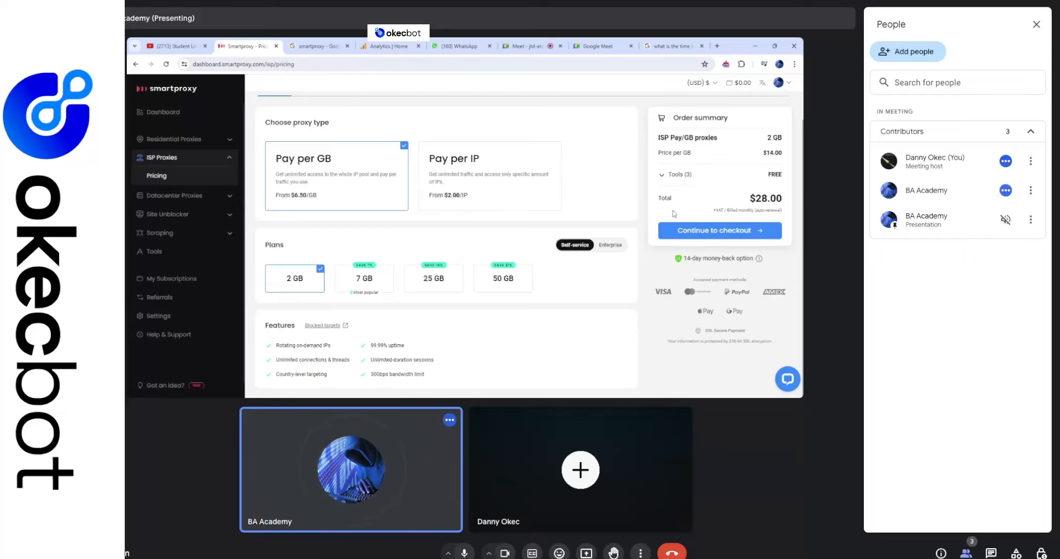
Step: Expand Tools (3) in the order summary to list Browser Extension, Proxy checker, X Browser
click(663, 179)
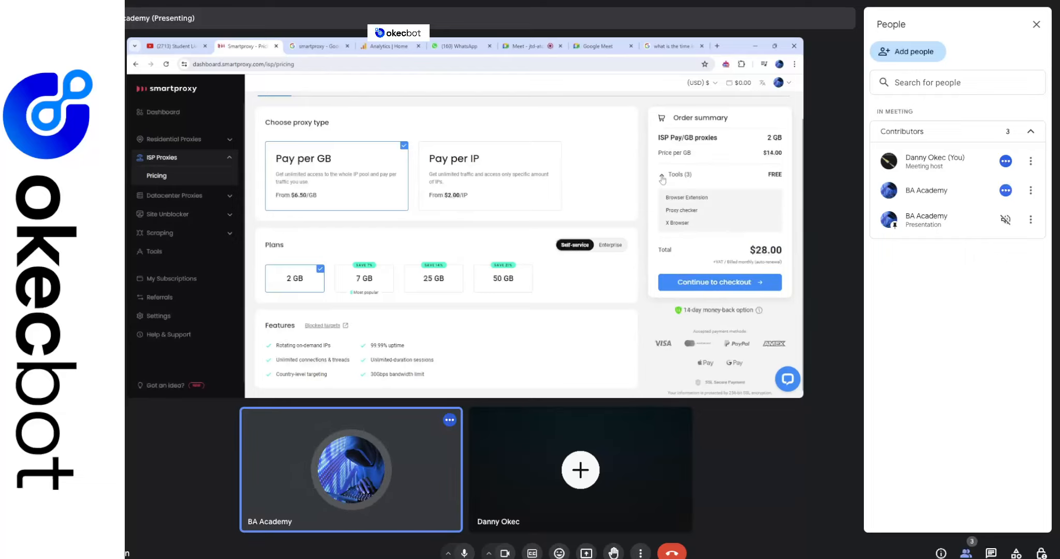
click(663, 175)
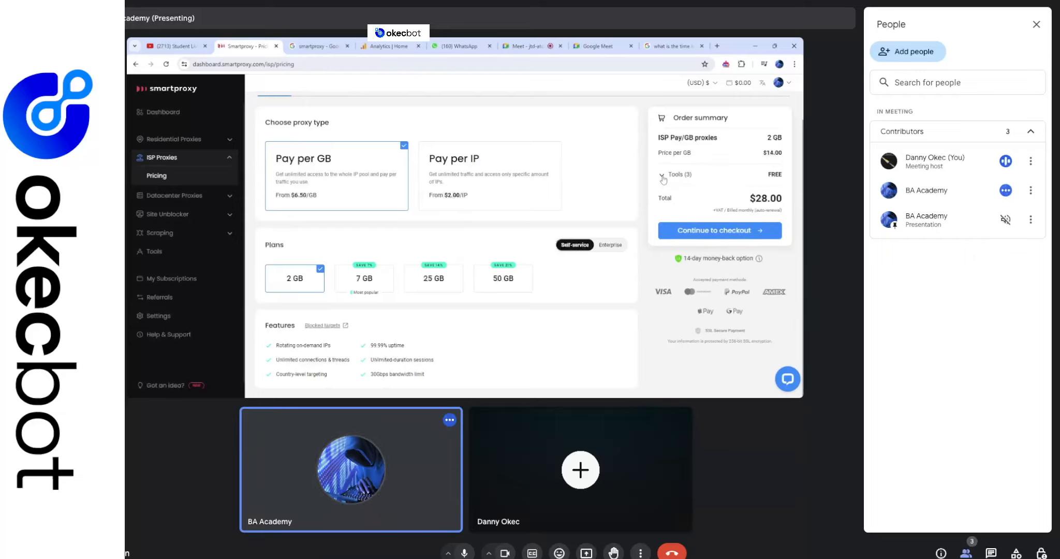
click(676, 175)
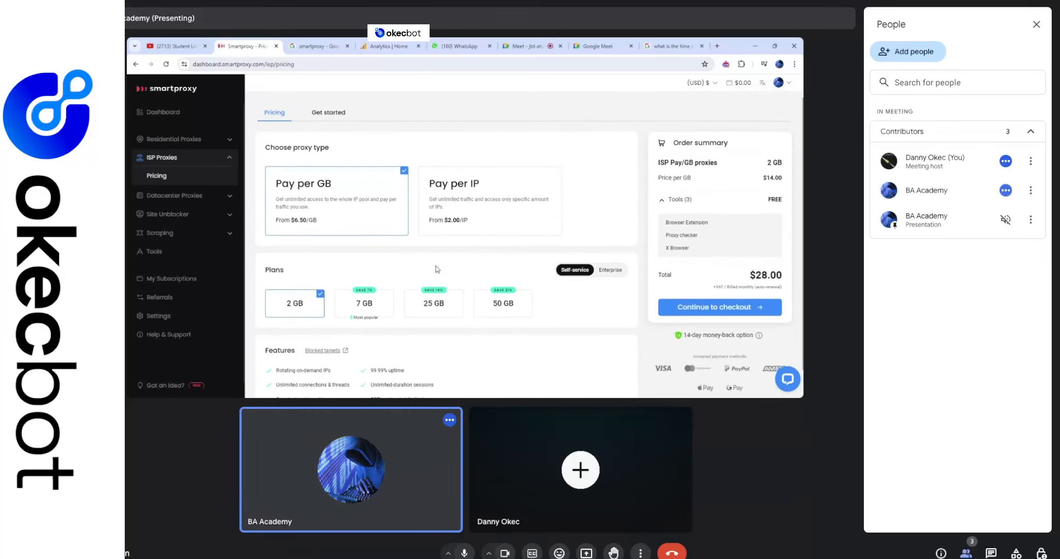
scroll(down, 3)
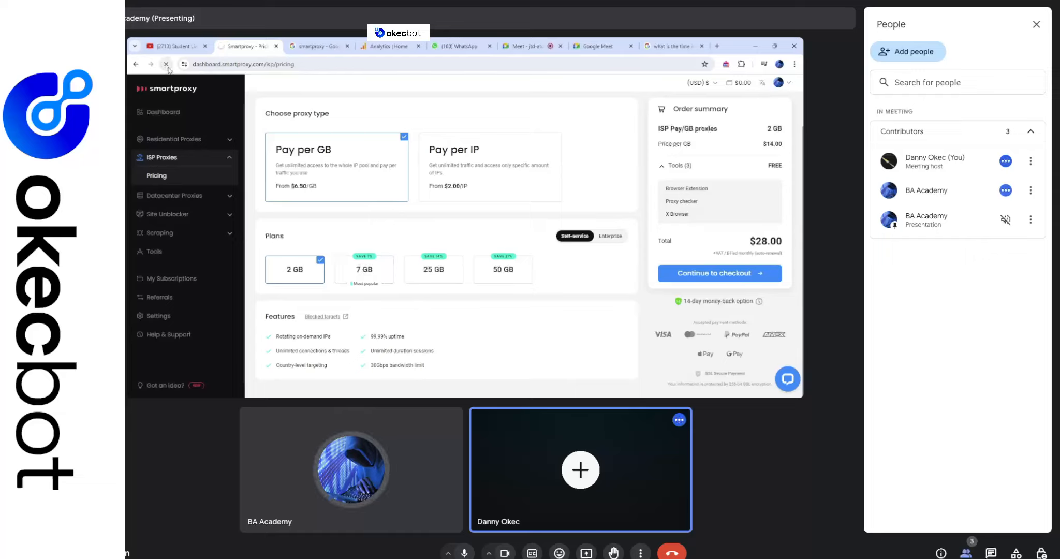
Step: Reload the pricing page and reselect the 2 GB plan, restoring the $28.00 total
click(166, 64)
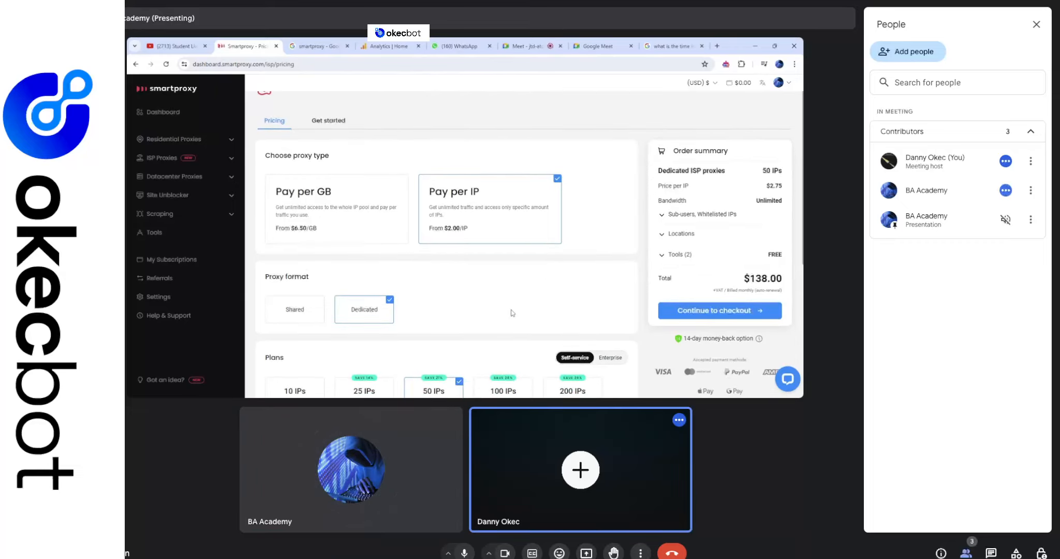
scroll(down, 3)
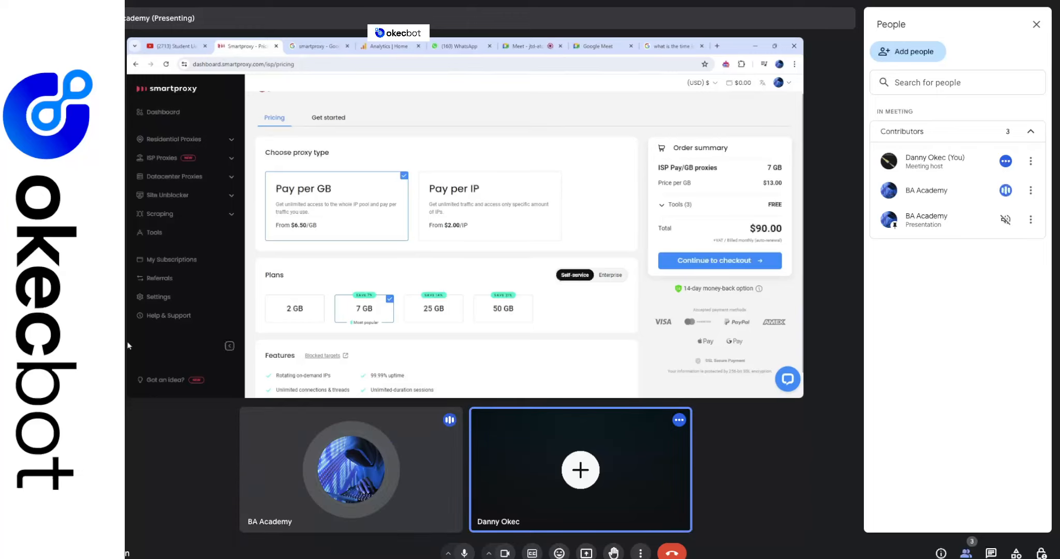
click(294, 309)
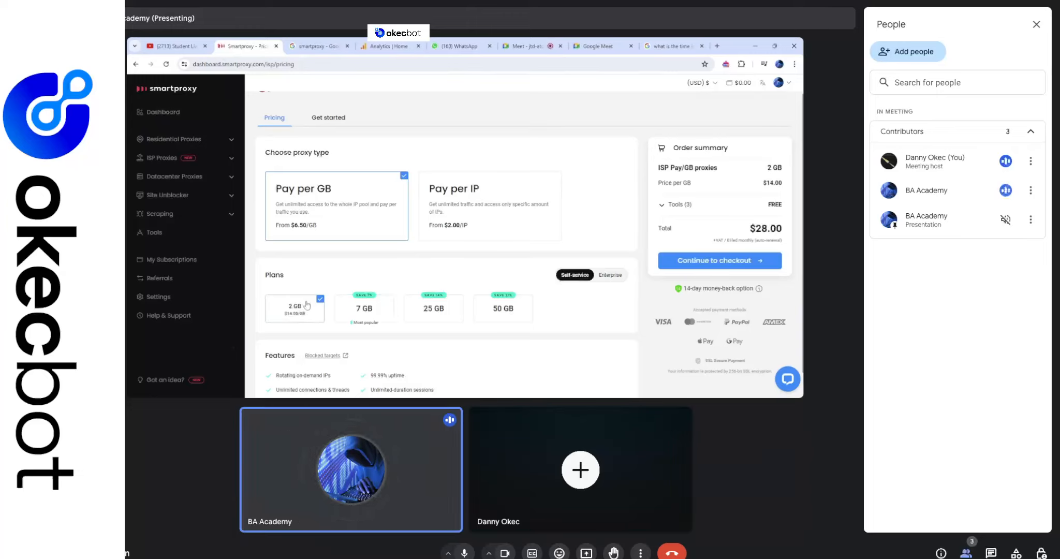